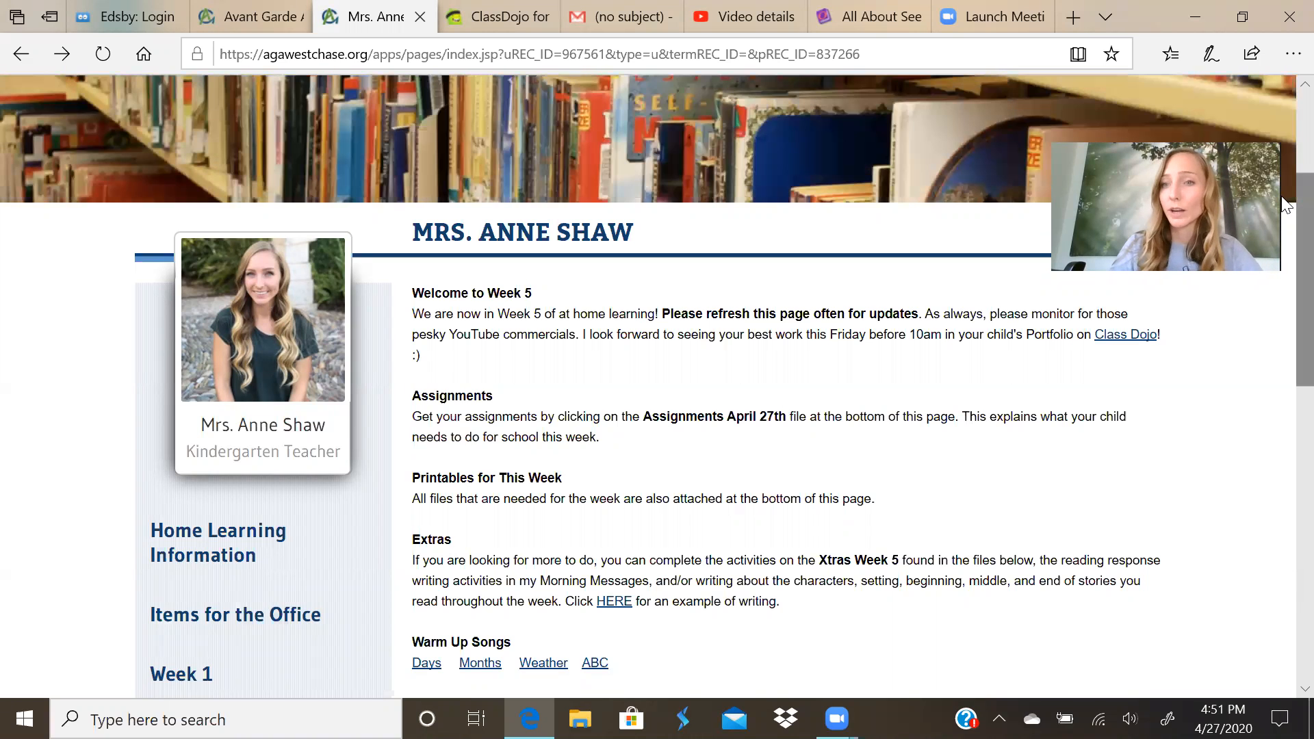
# - Open the ToyTheater link from the Math Work section of the Week 5 page
pyautogui.scroll(-3)
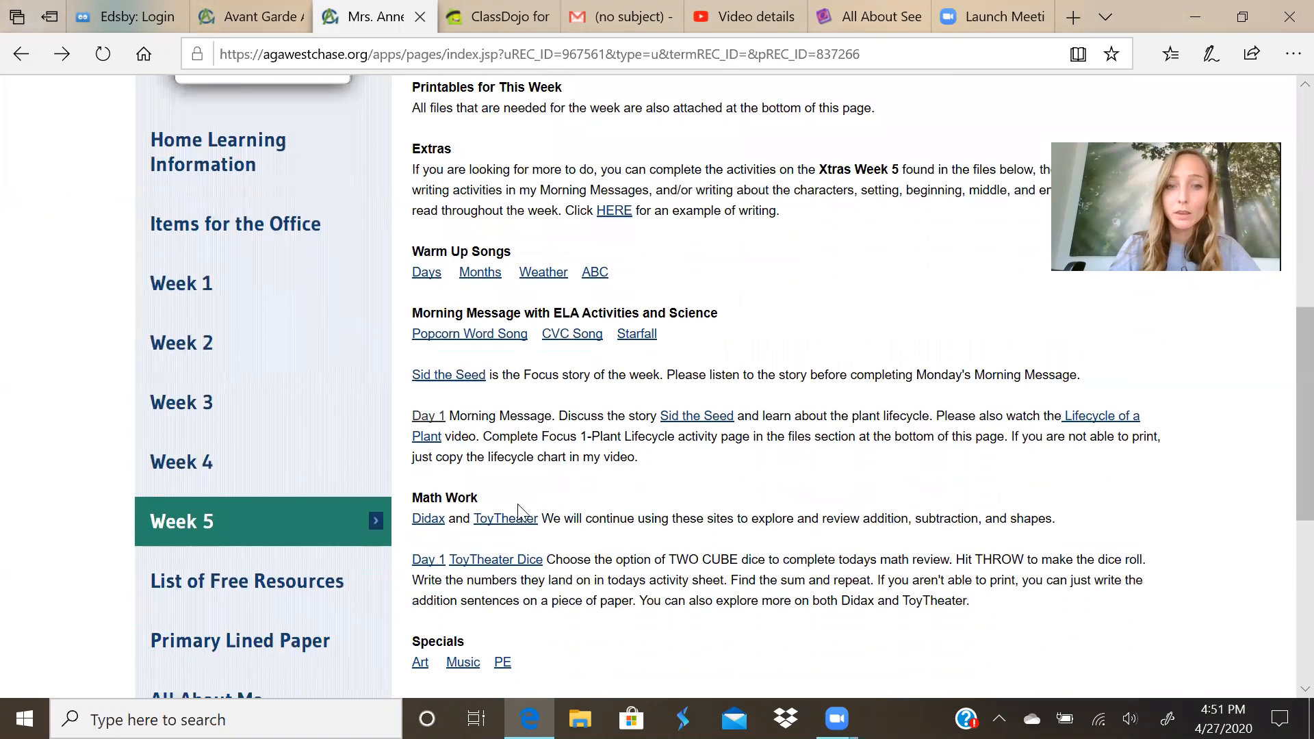
pyautogui.click(505, 518)
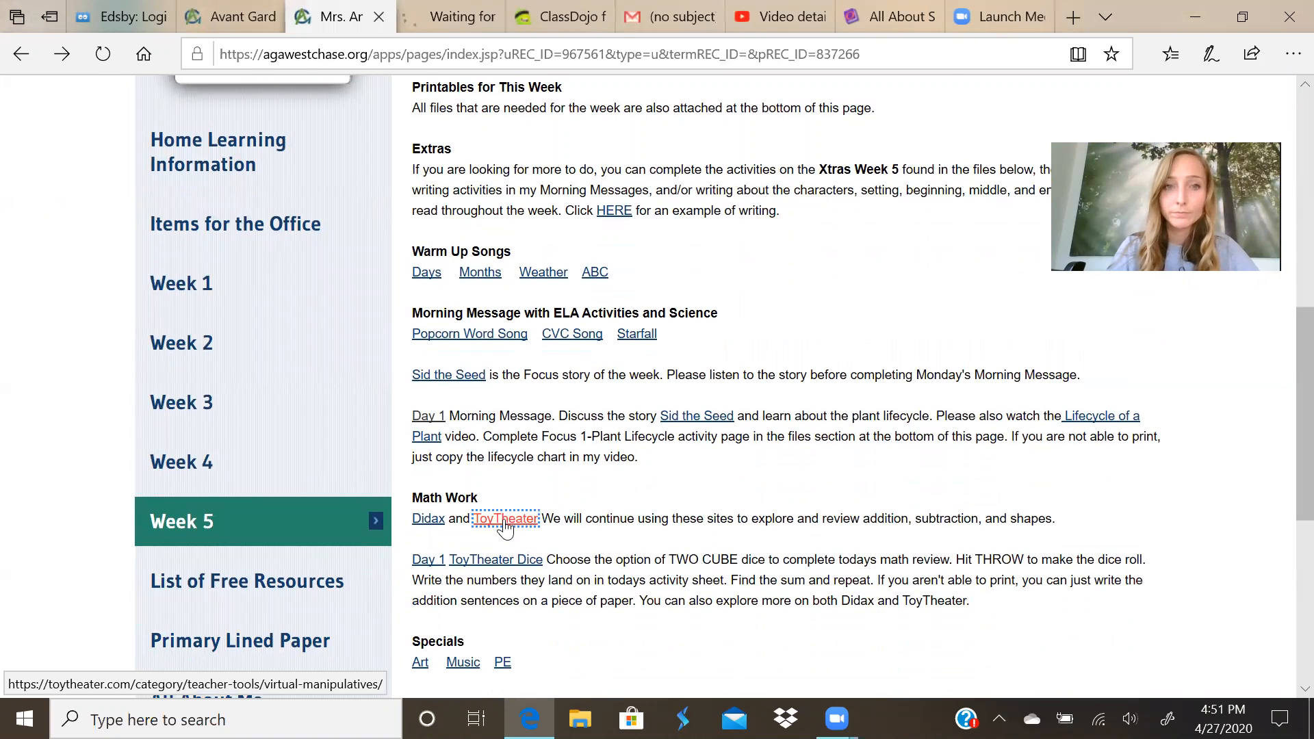
# - Browse the Toy Theater virtual manipulatives catalog down to the two-color counter tiles
pyautogui.click(505, 518)
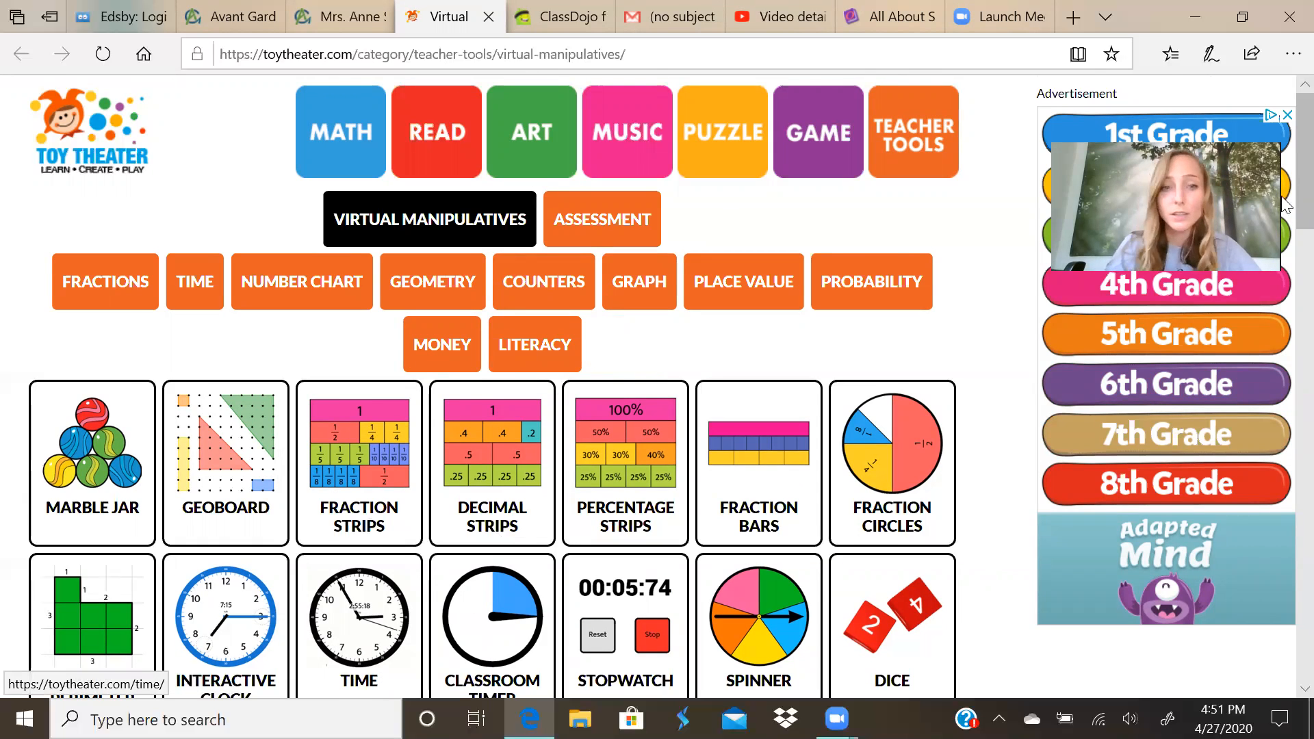
pyautogui.scroll(-3)
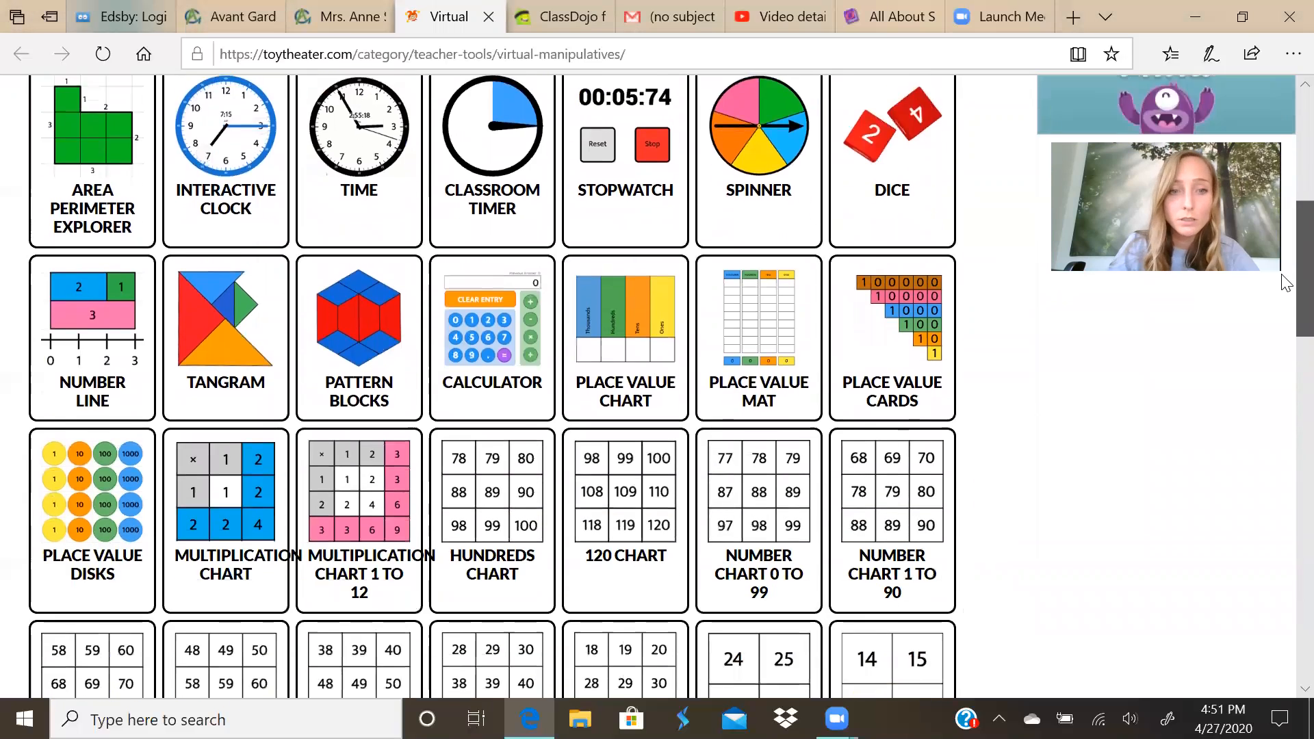
pyautogui.scroll(-3)
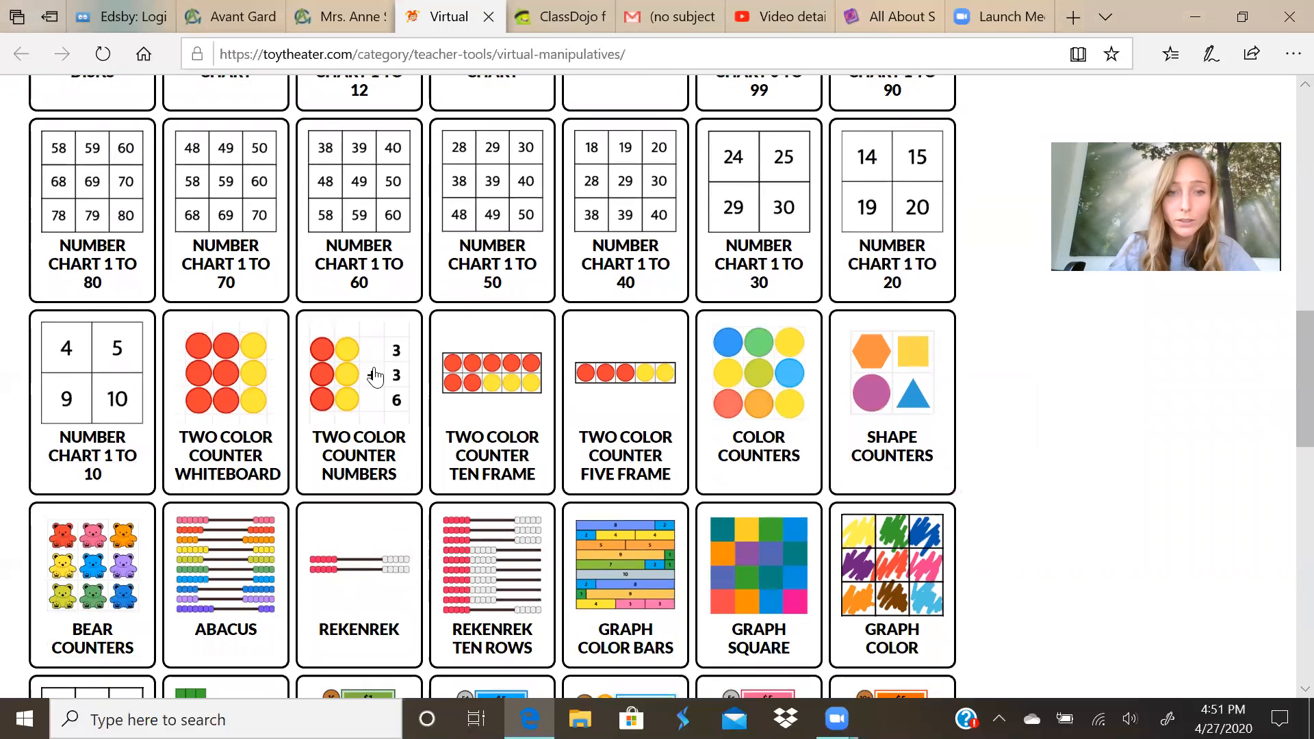
pyautogui.moveTo(509, 412)
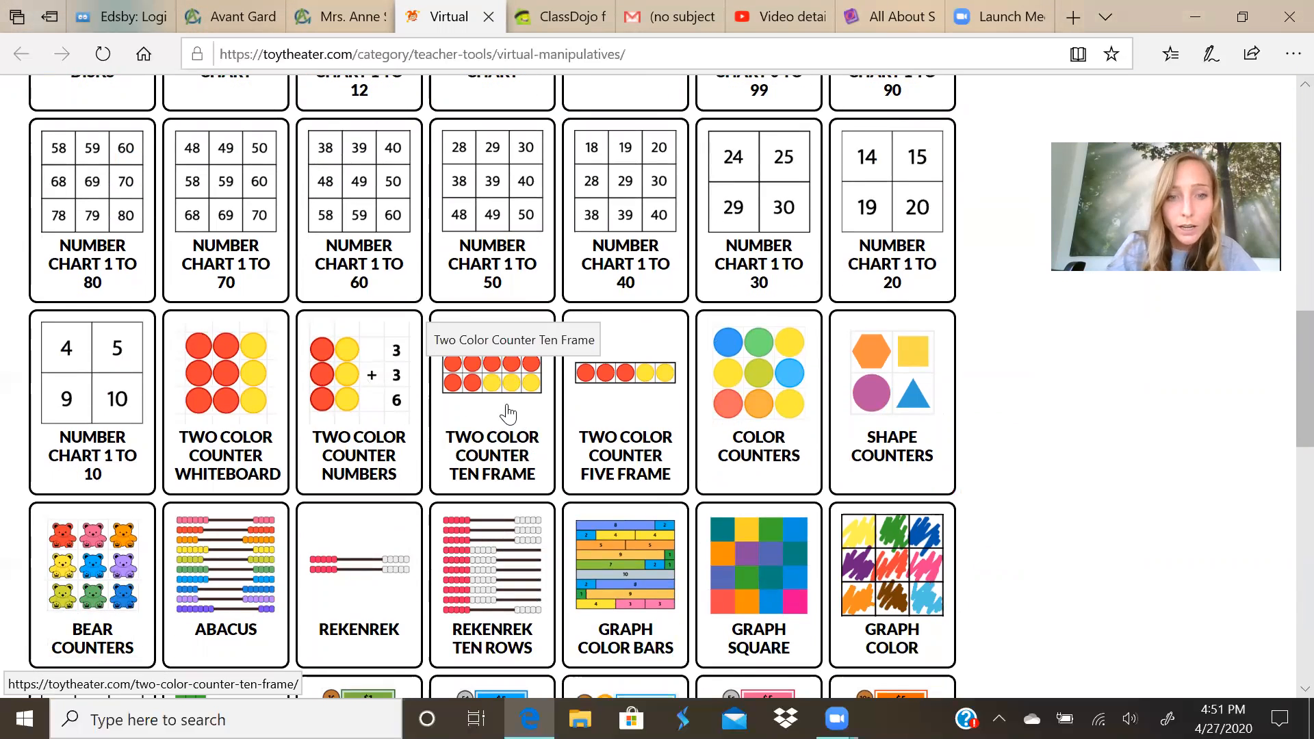
# - Start the Two Color Counter Ten Frame and add red counters to fill the top row with five
pyautogui.click(492, 375)
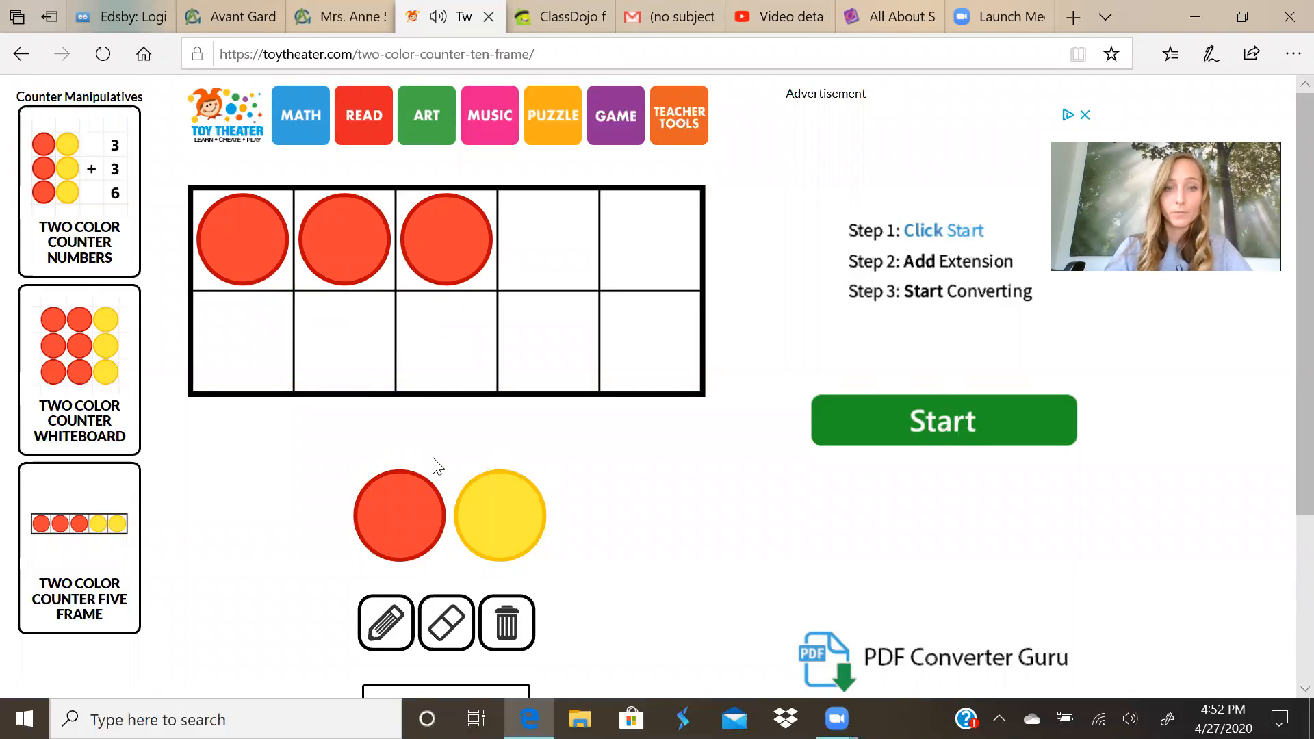
pyautogui.click(398, 516)
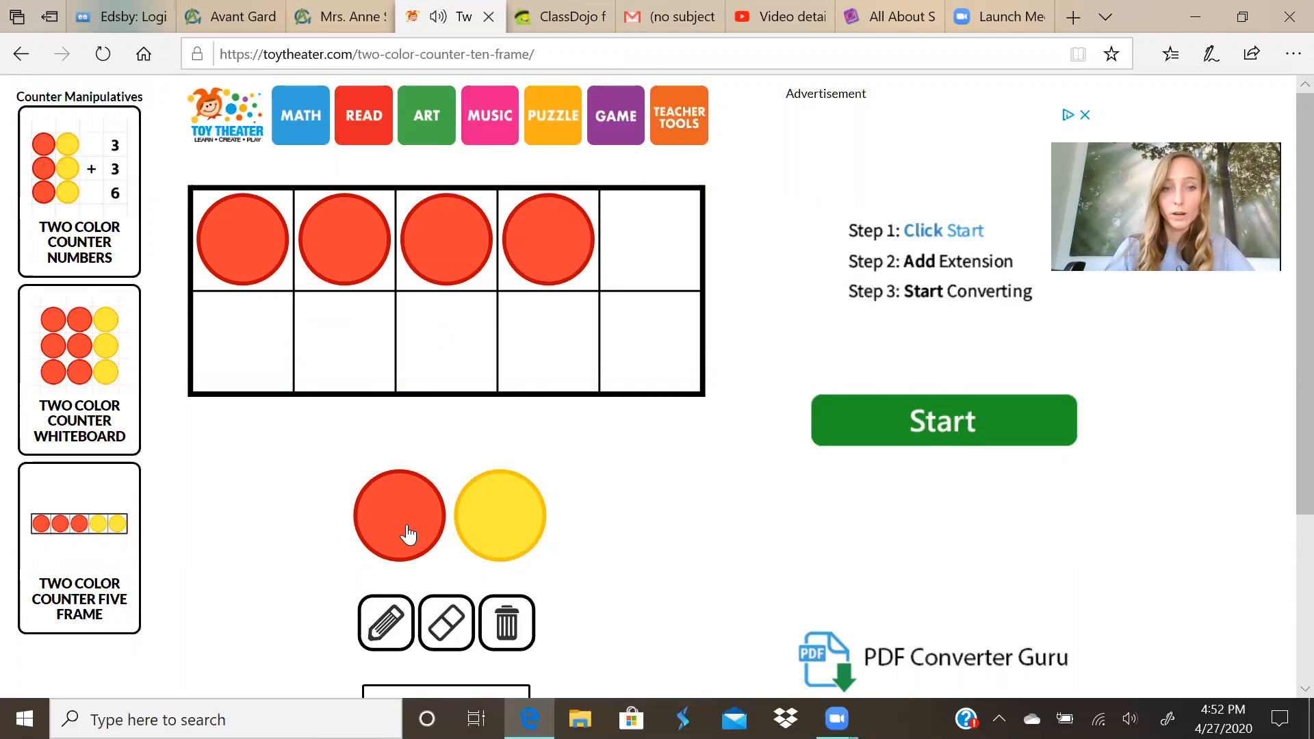
pyautogui.click(399, 517)
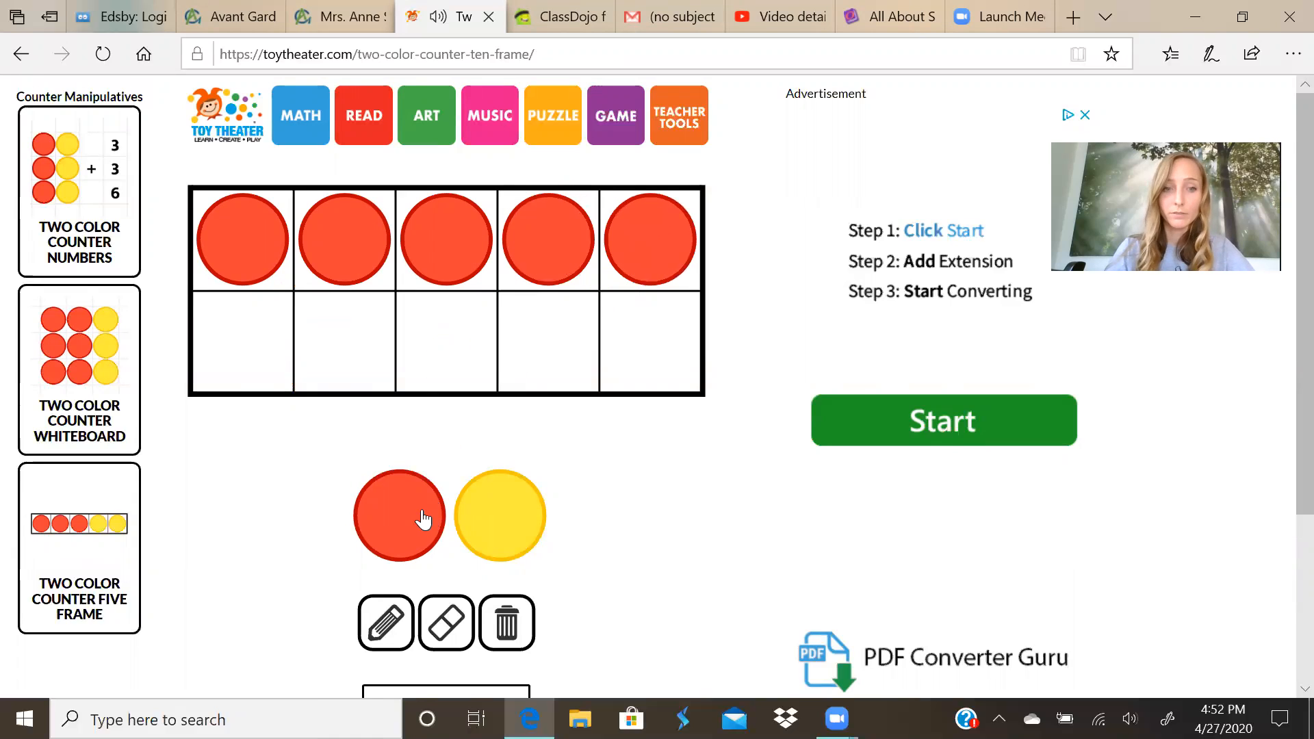
# - Add red counters toward seven, then clear the whole ten frame and confirm
pyautogui.click(398, 515)
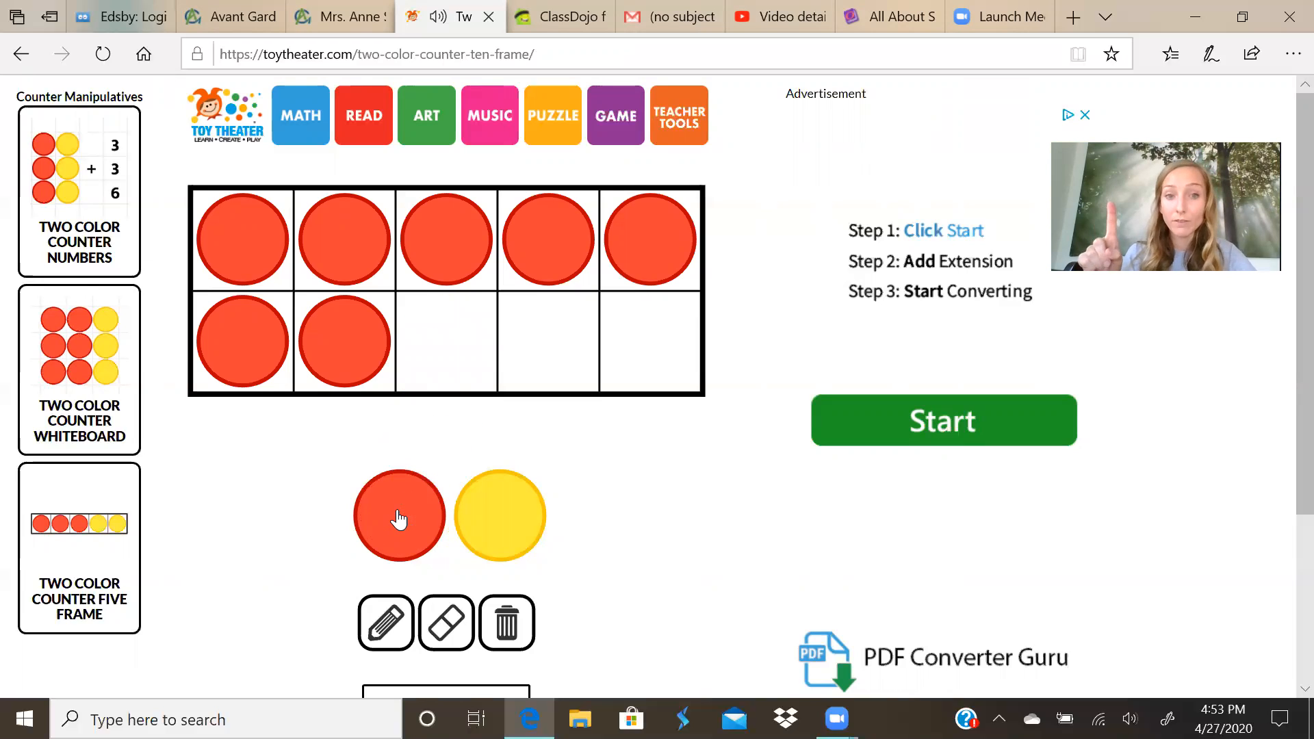
pyautogui.moveTo(264, 256)
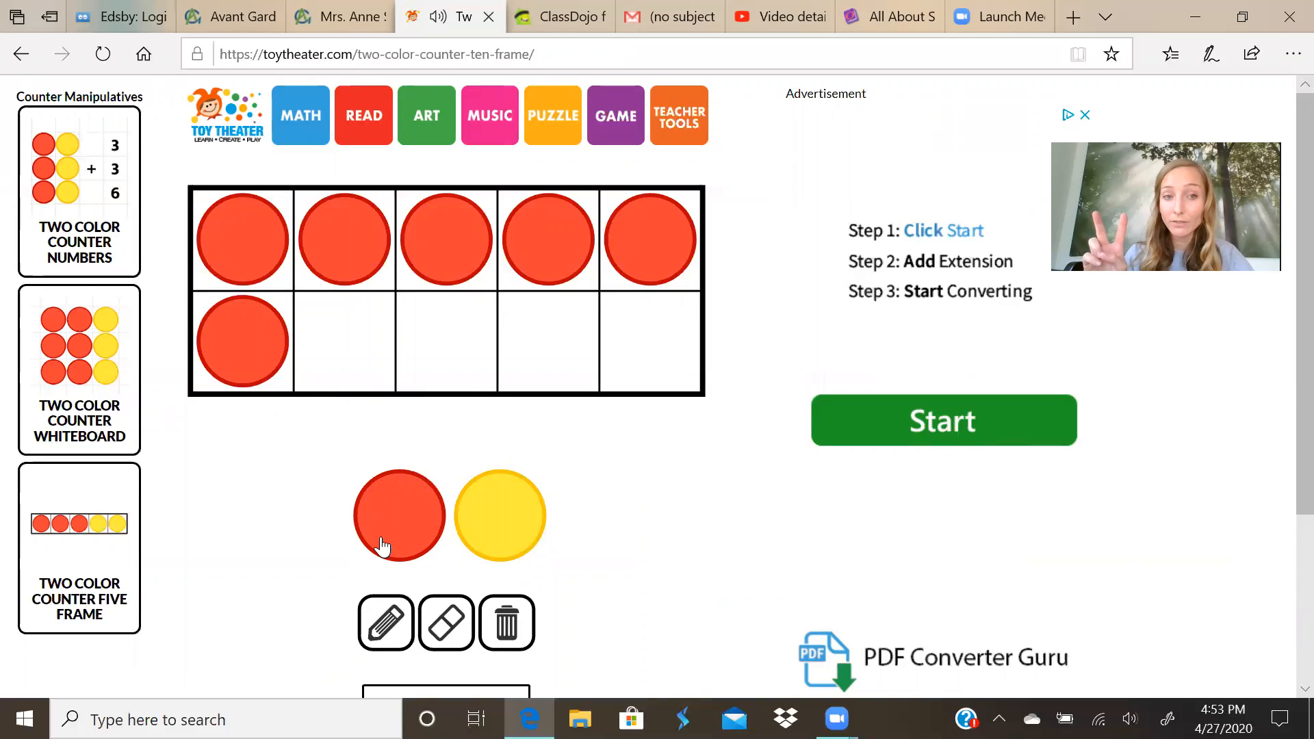
pyautogui.moveTo(446, 263)
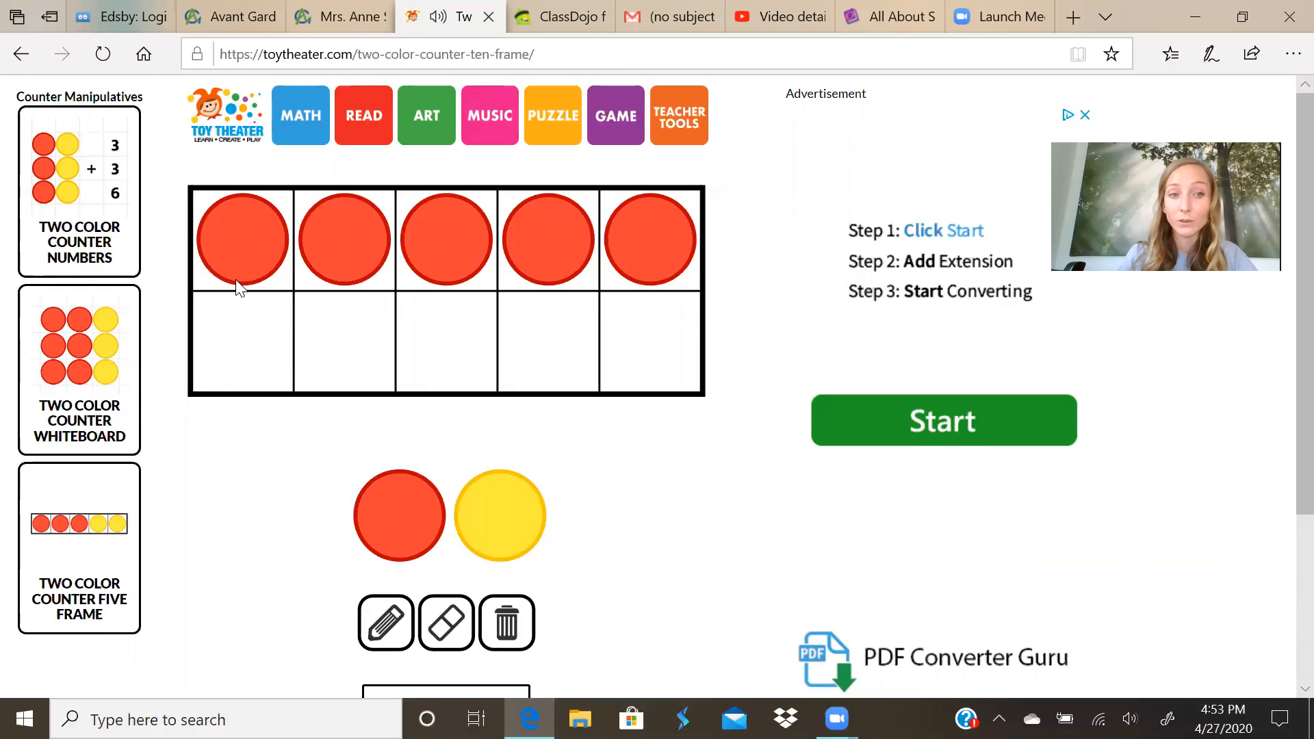
pyautogui.moveTo(615, 221)
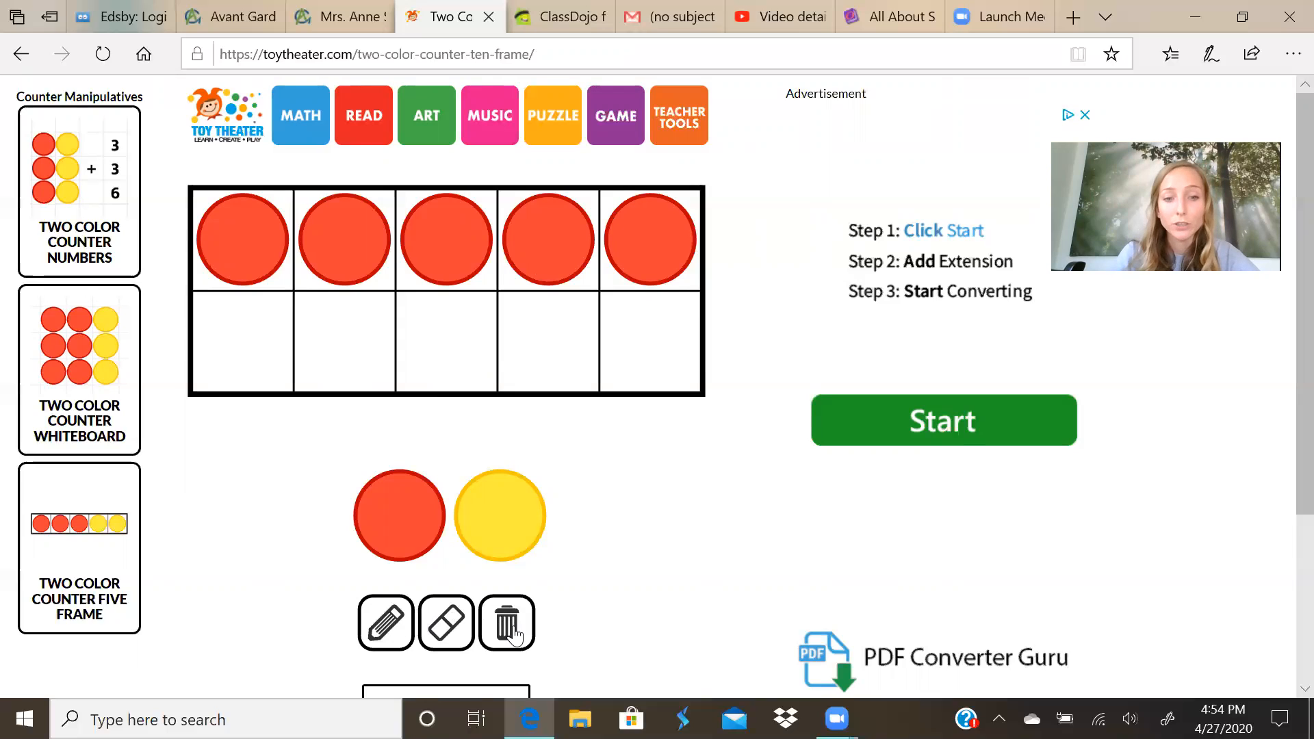
pyautogui.click(506, 623)
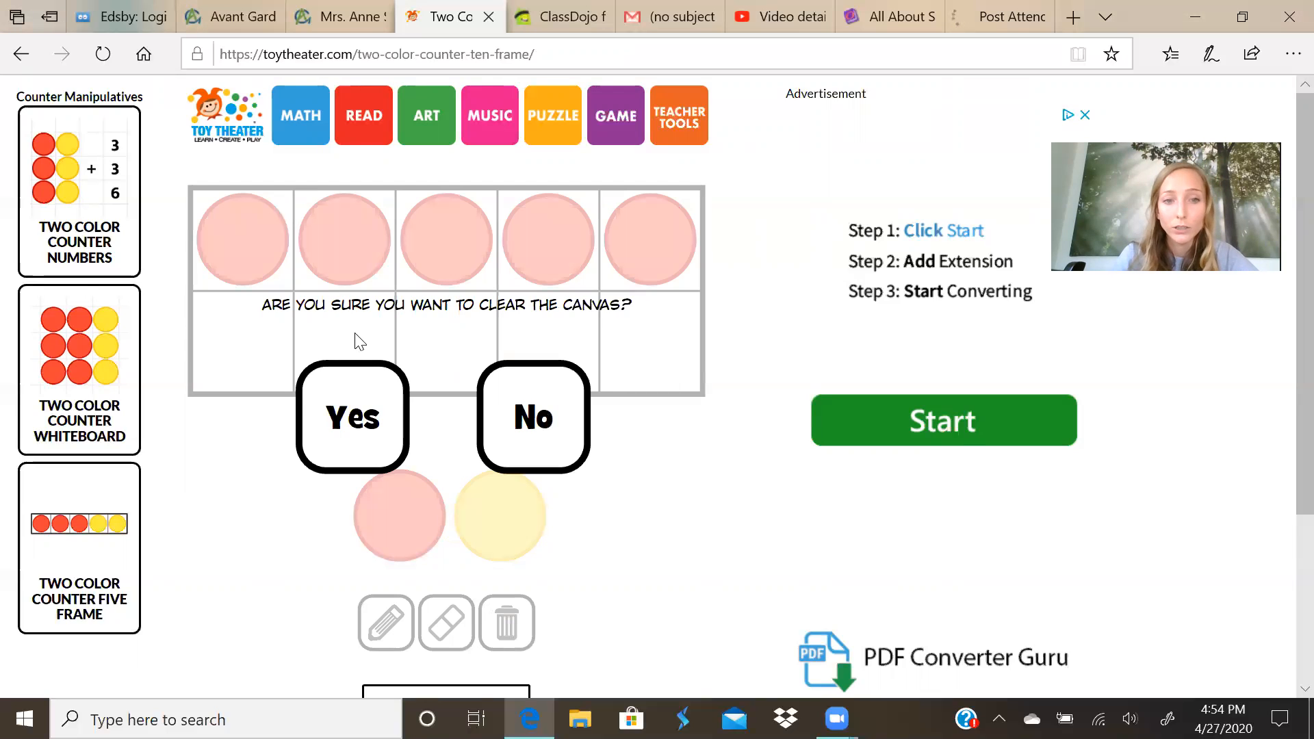
pyautogui.click(352, 416)
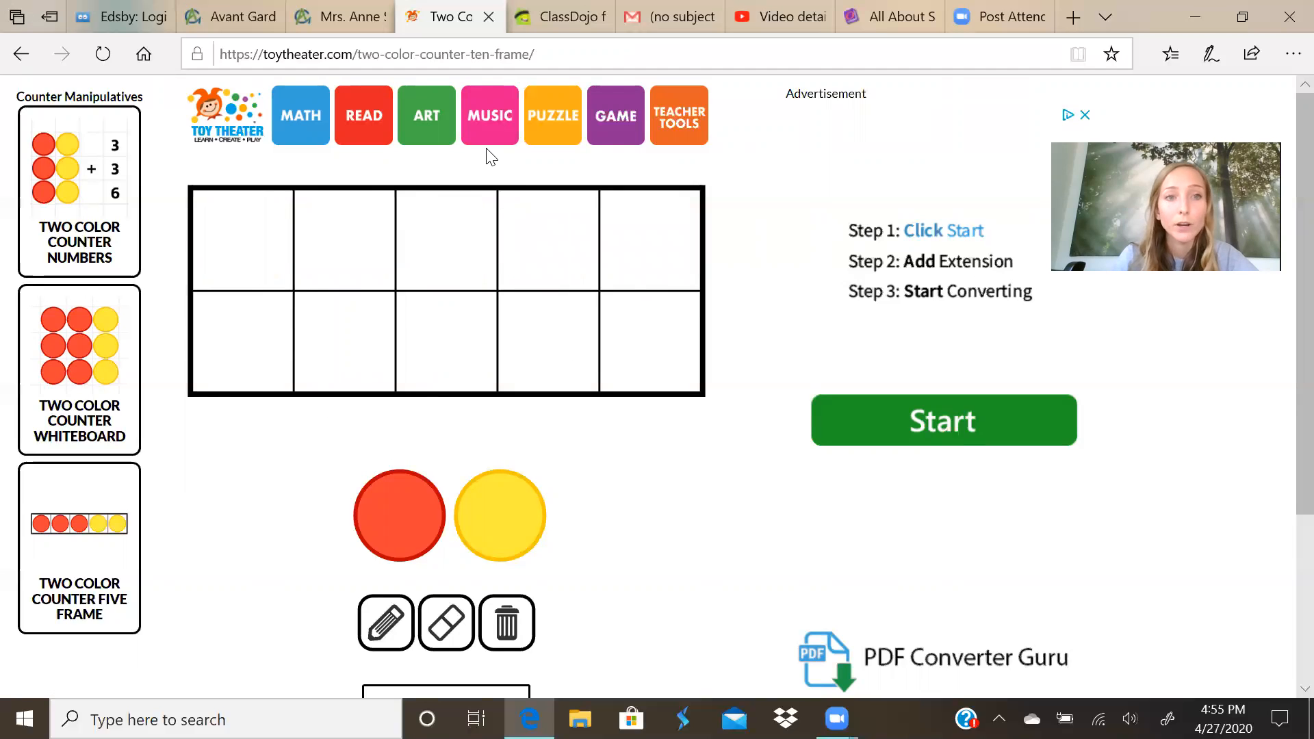
# - From the Week 5 page, launch the Didax site and open its Number Lines manipulative
pyautogui.click(338, 17)
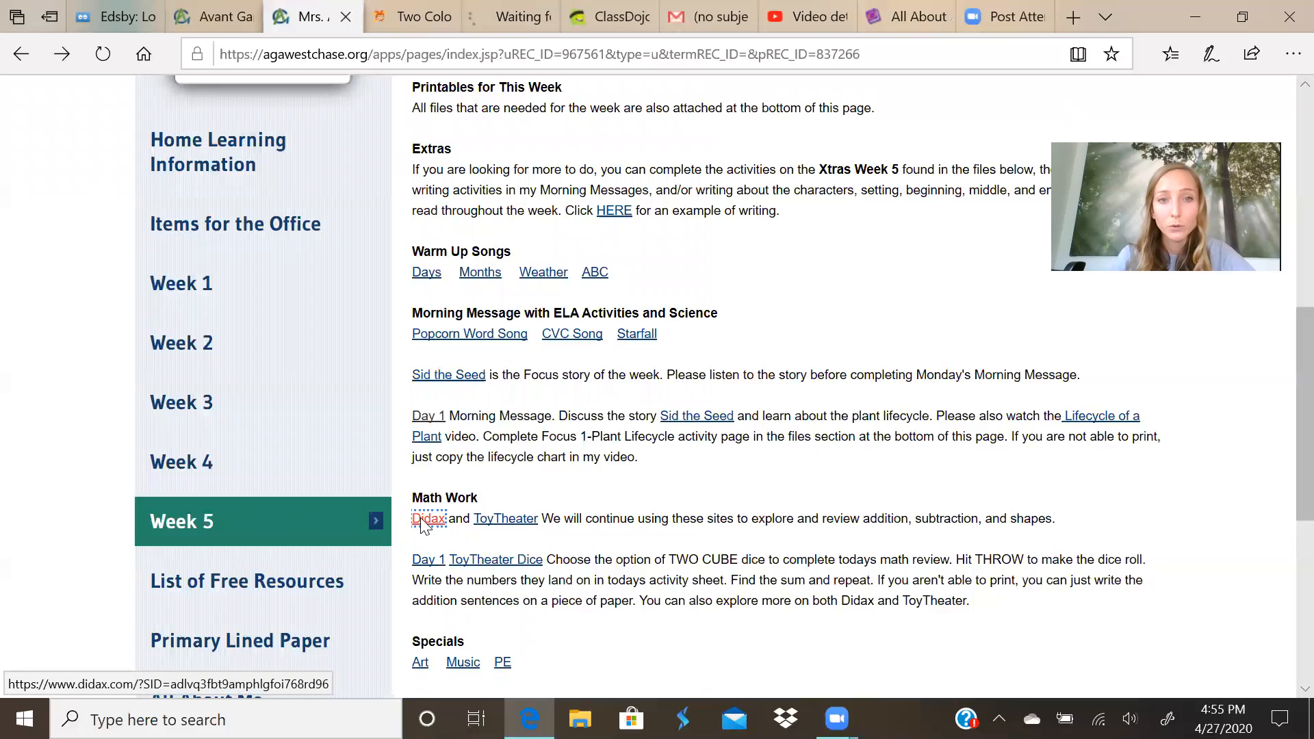
pyautogui.click(429, 517)
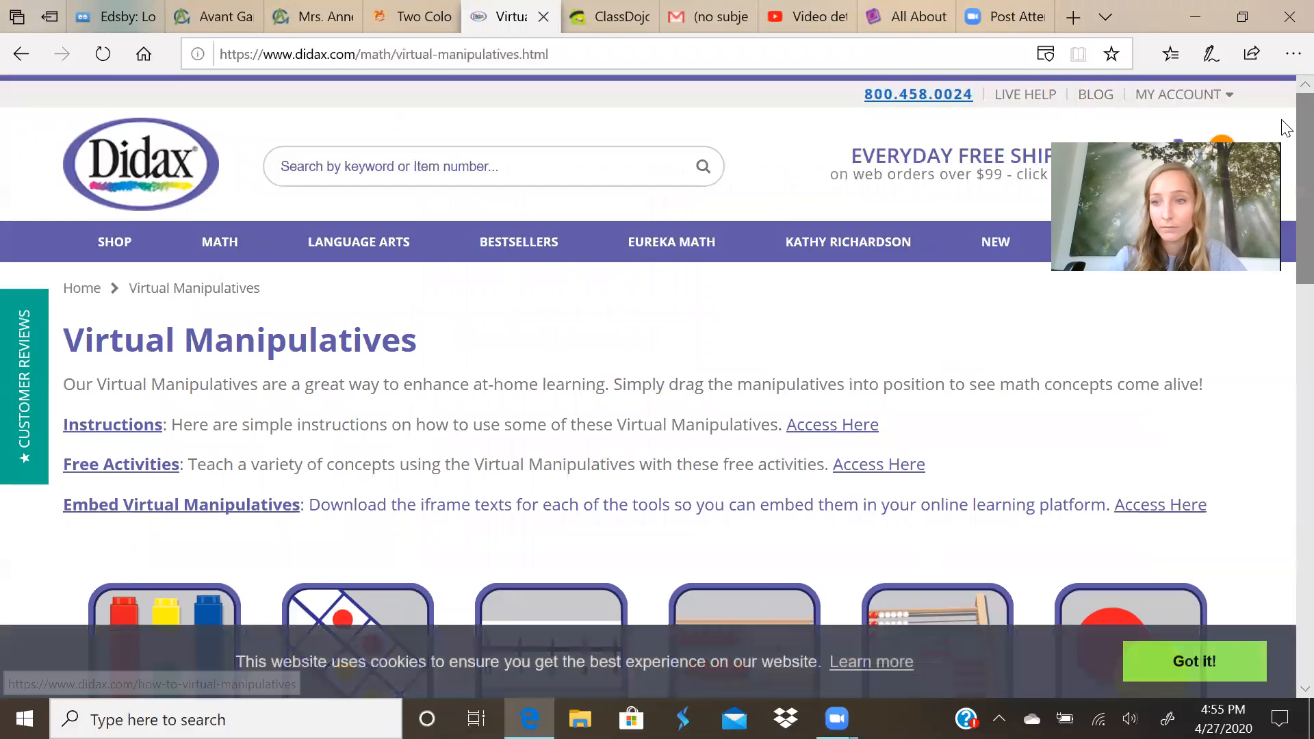
pyautogui.scroll(-3)
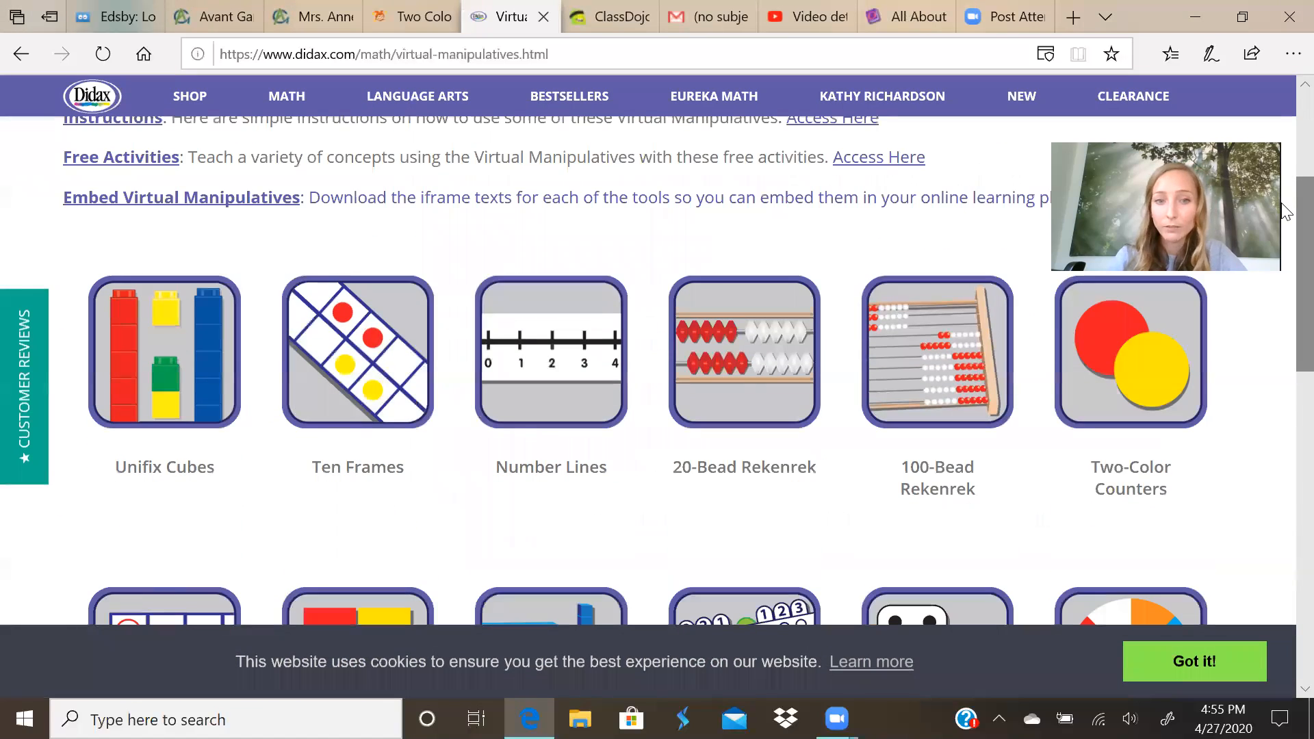
pyautogui.click(550, 352)
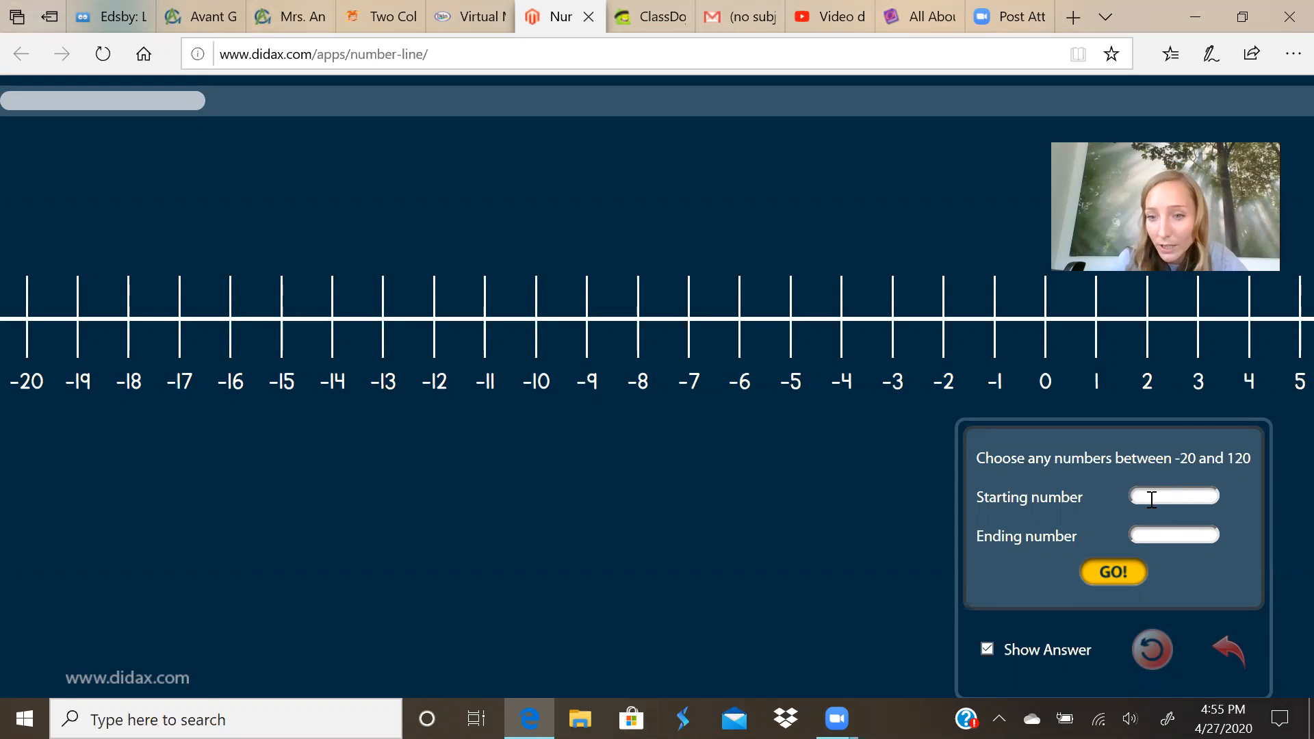
# - Set starting number 0 and ending number 10 and redraw the number line
pyautogui.write('0')
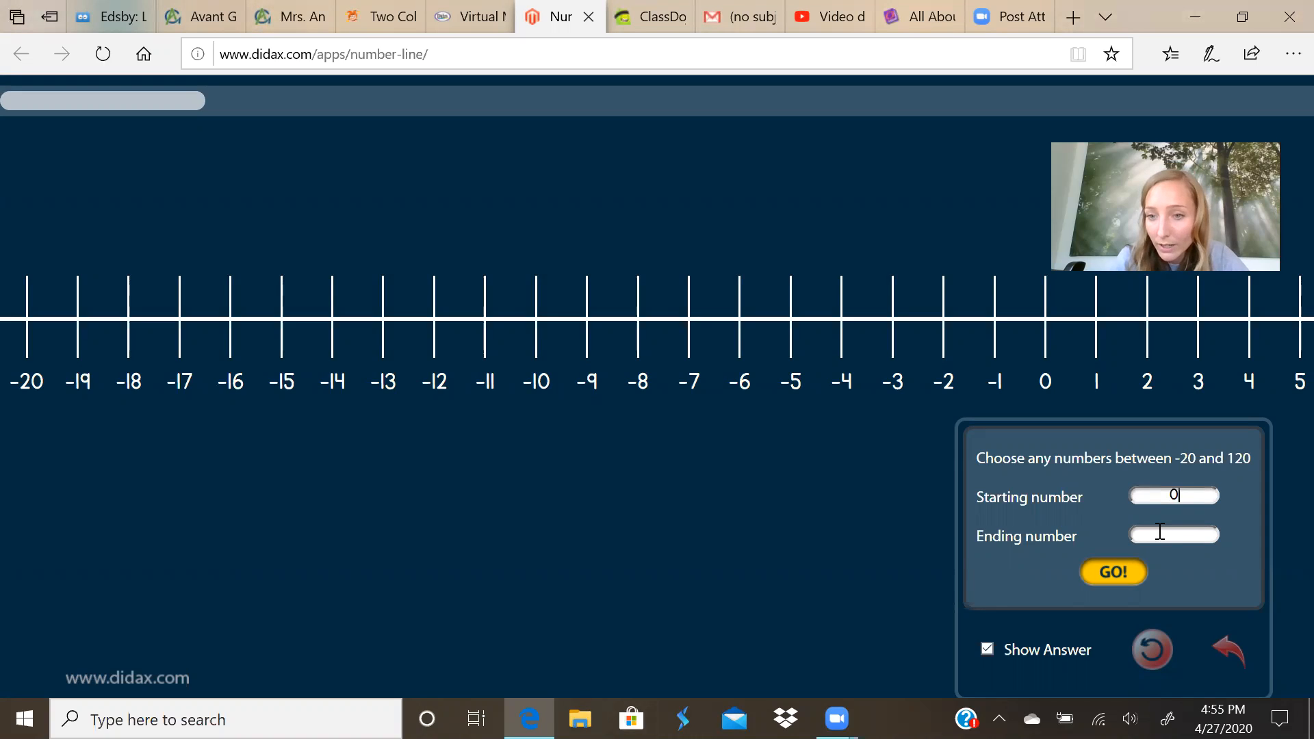
pyautogui.write('10')
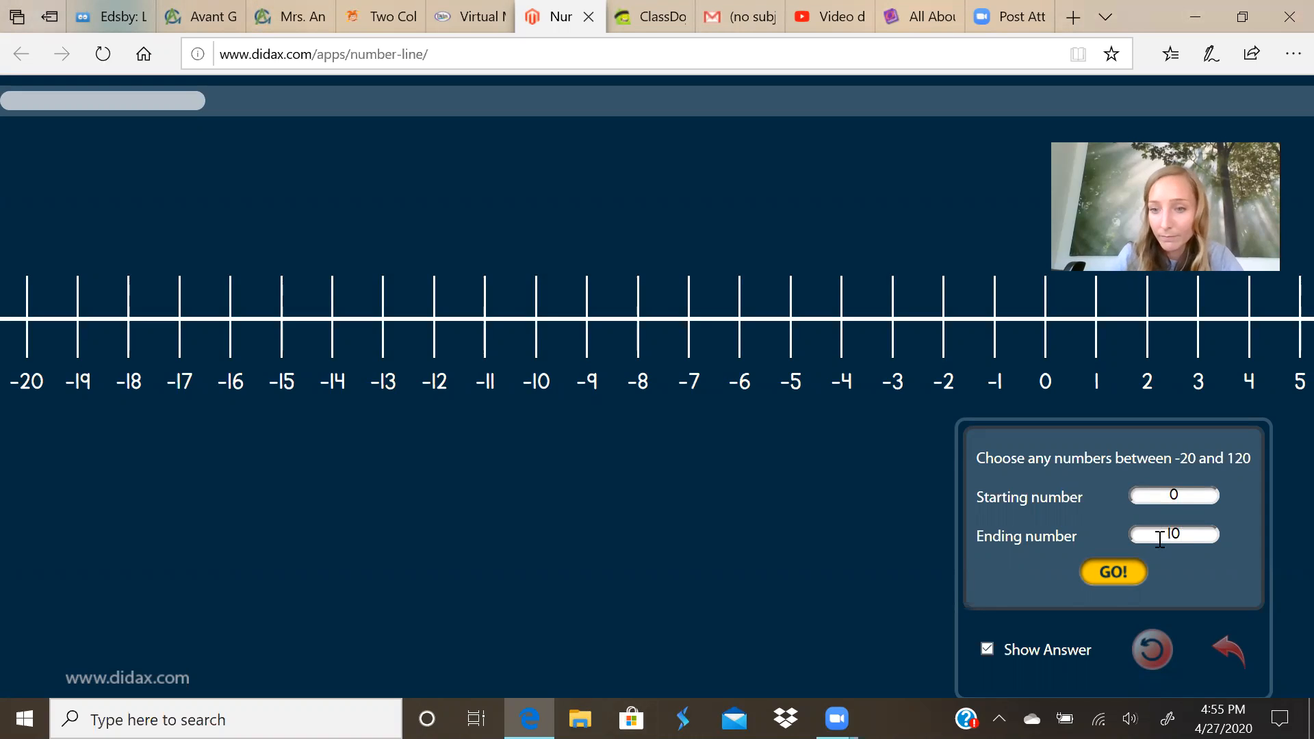
pyautogui.click(1113, 572)
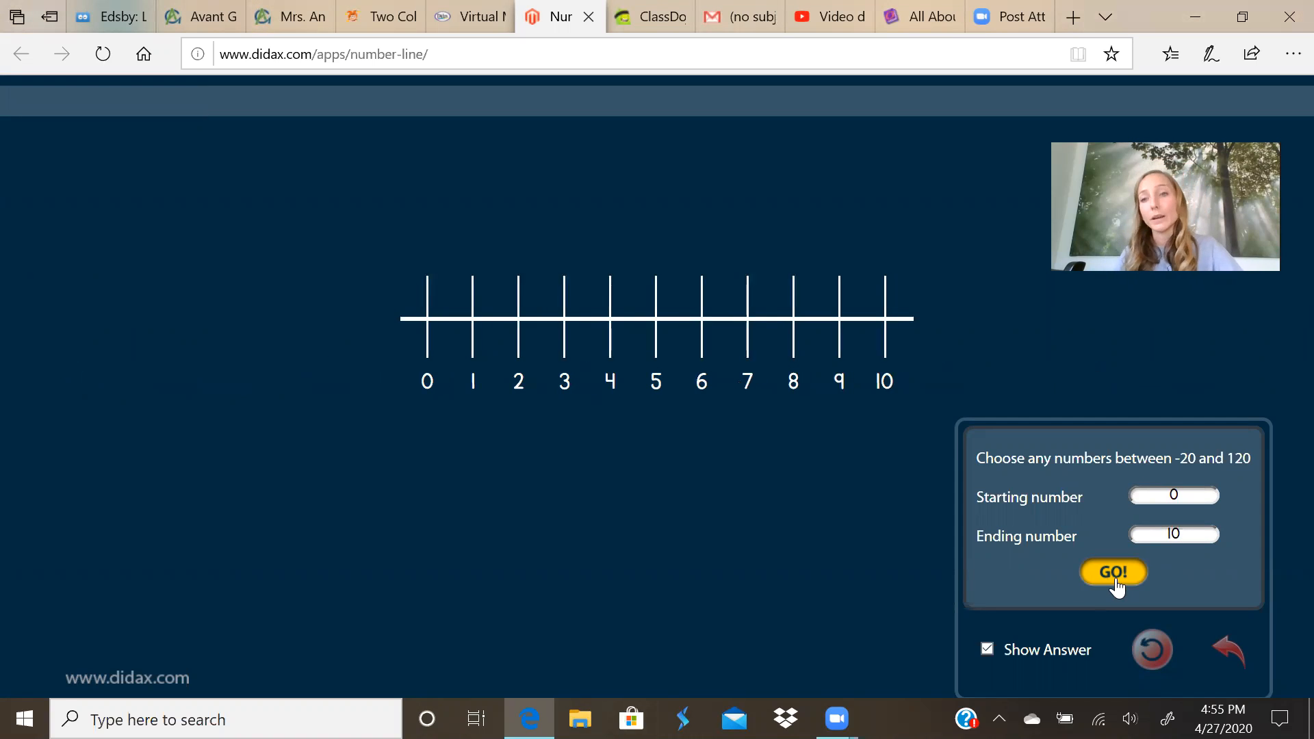
pyautogui.moveTo(998, 403)
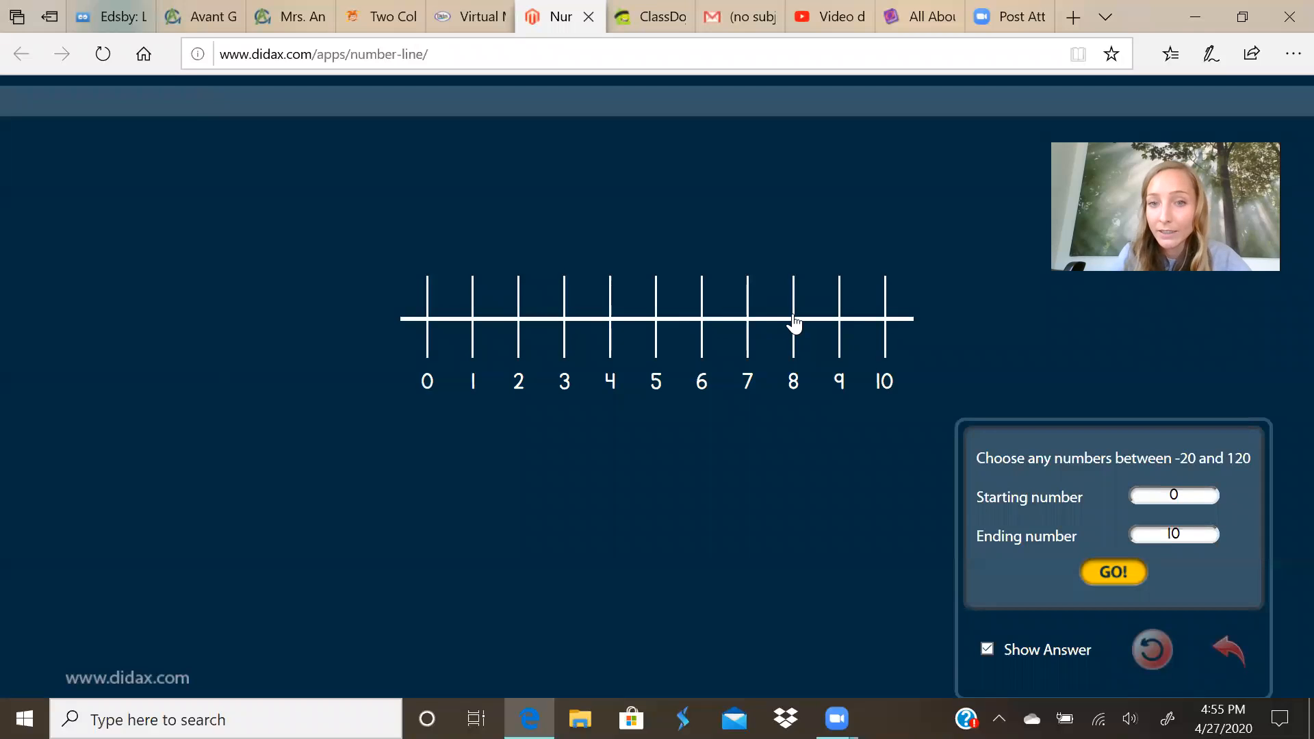
pyautogui.moveTo(747, 308)
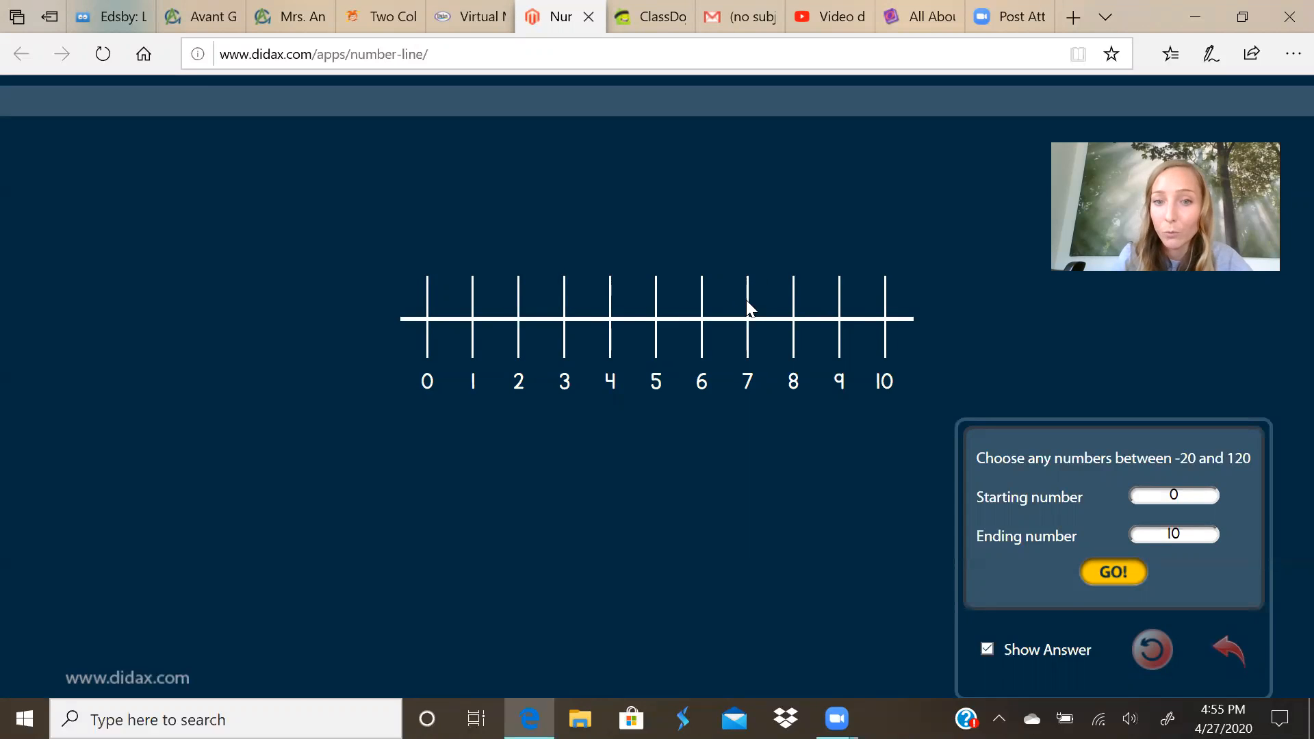
pyautogui.moveTo(656, 305)
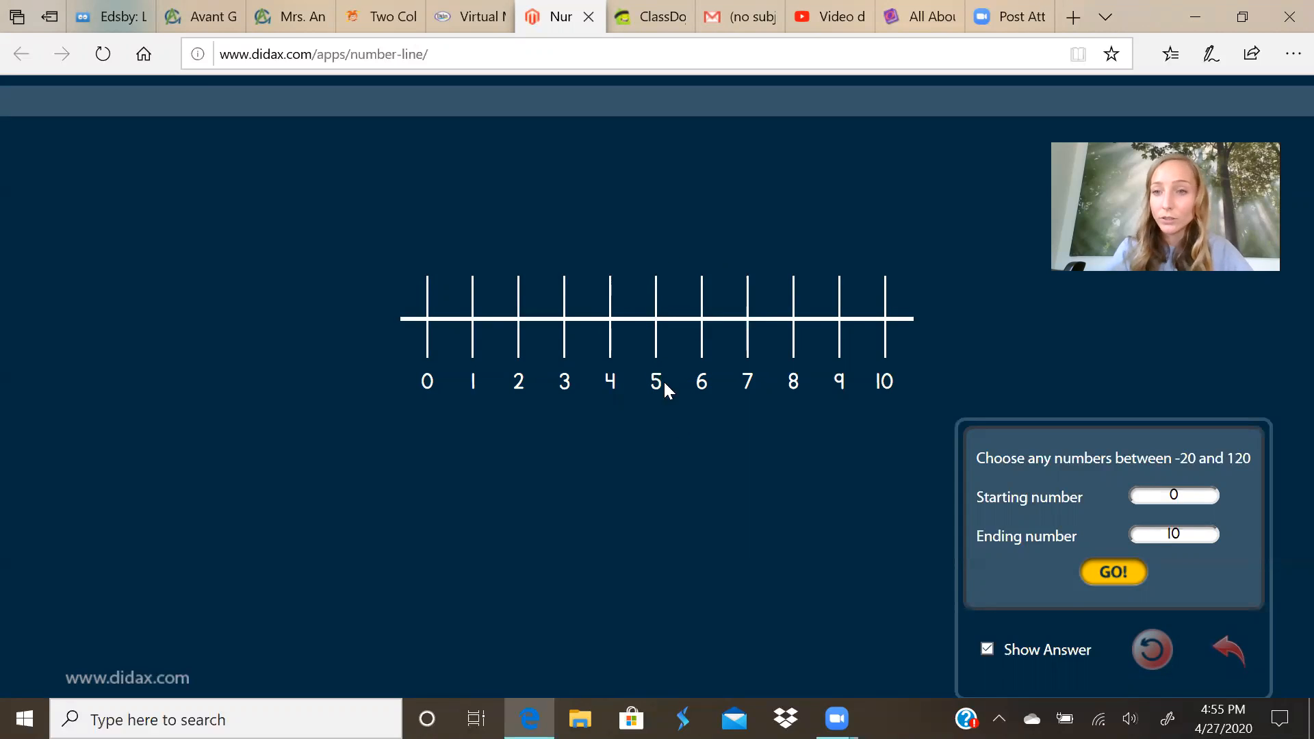
pyautogui.moveTo(686, 446)
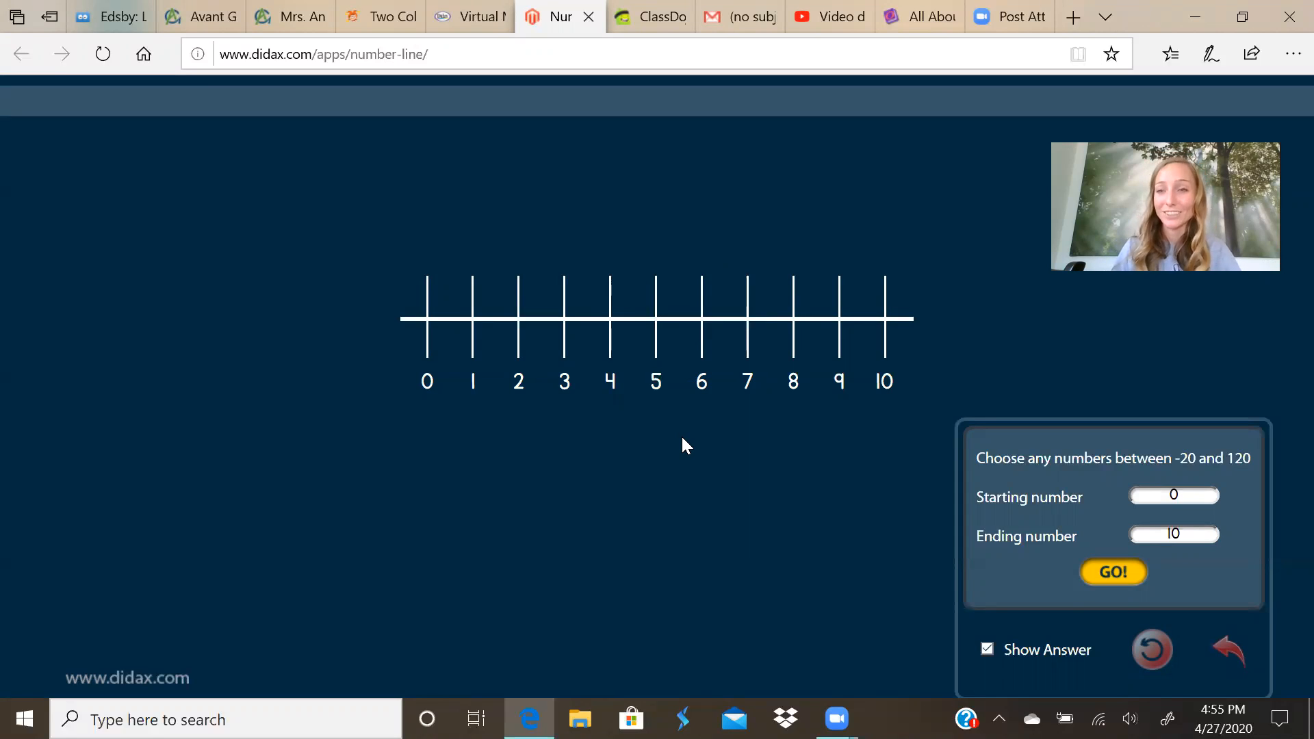
pyautogui.moveTo(613, 214)
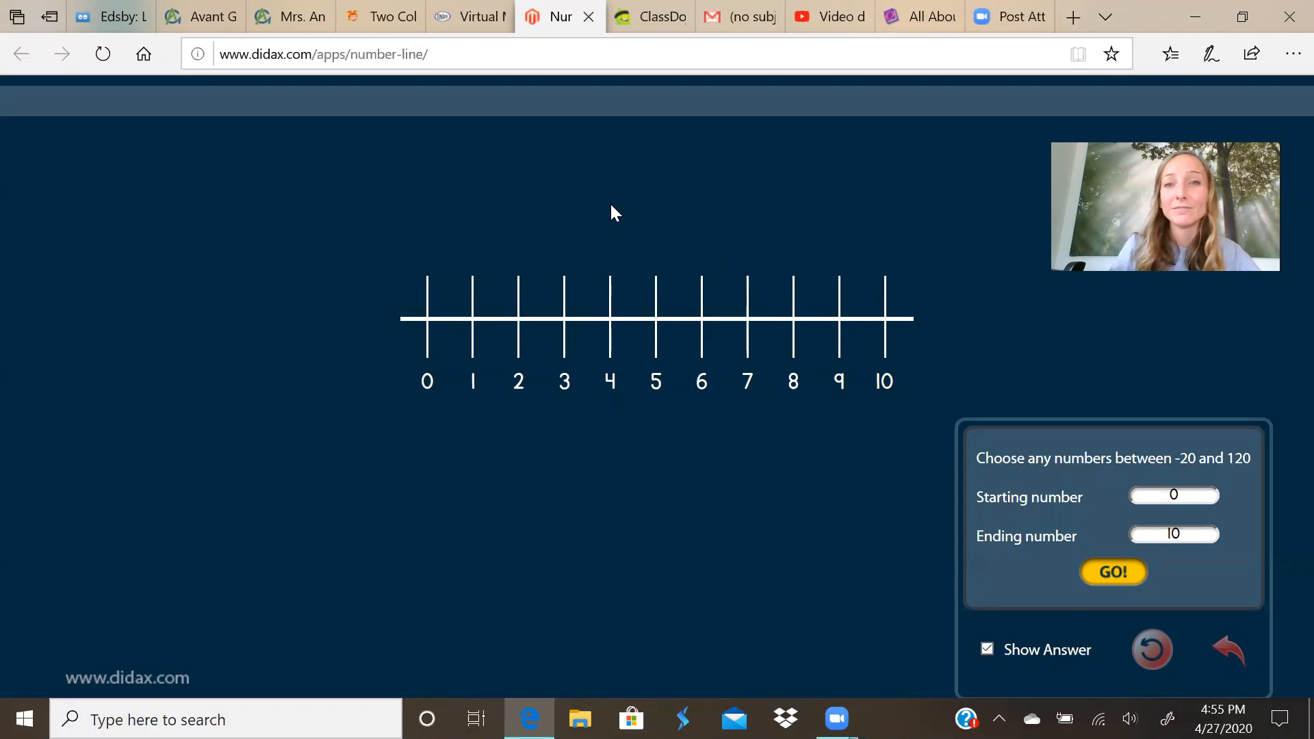